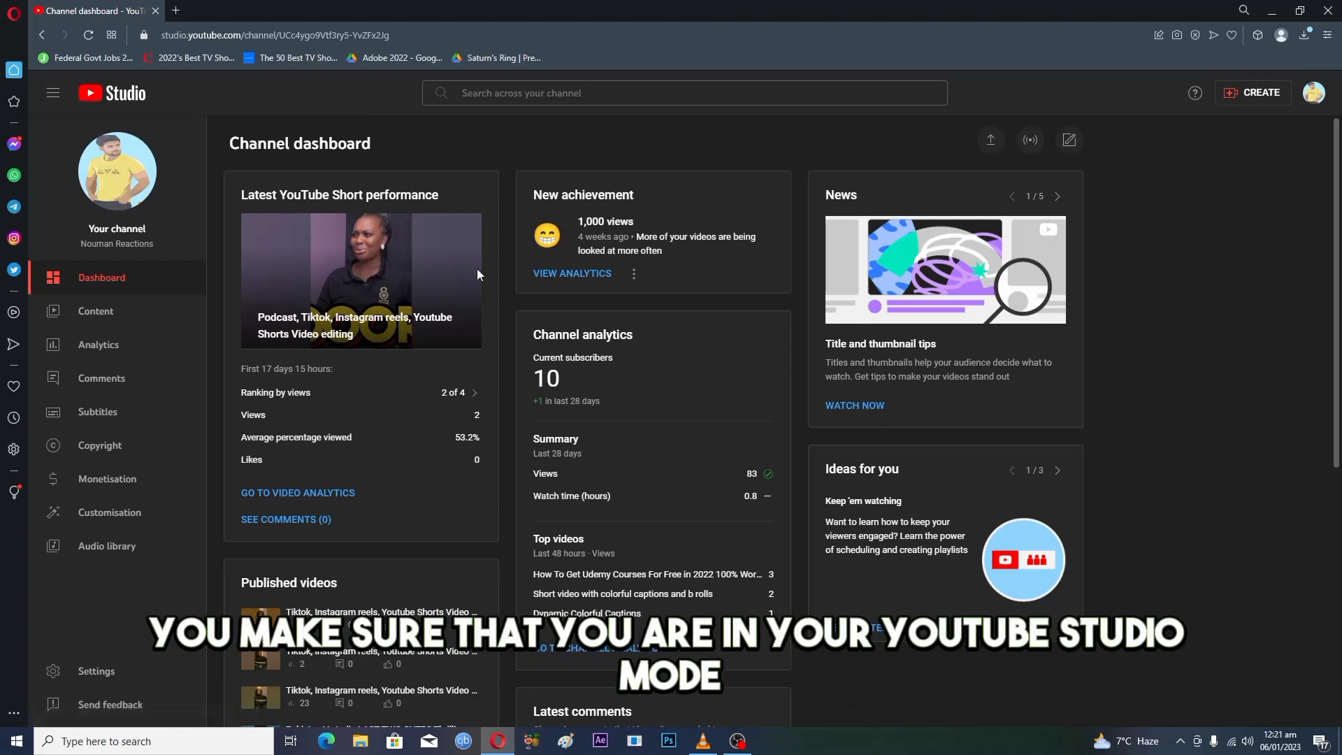
mouse_move(853, 269)
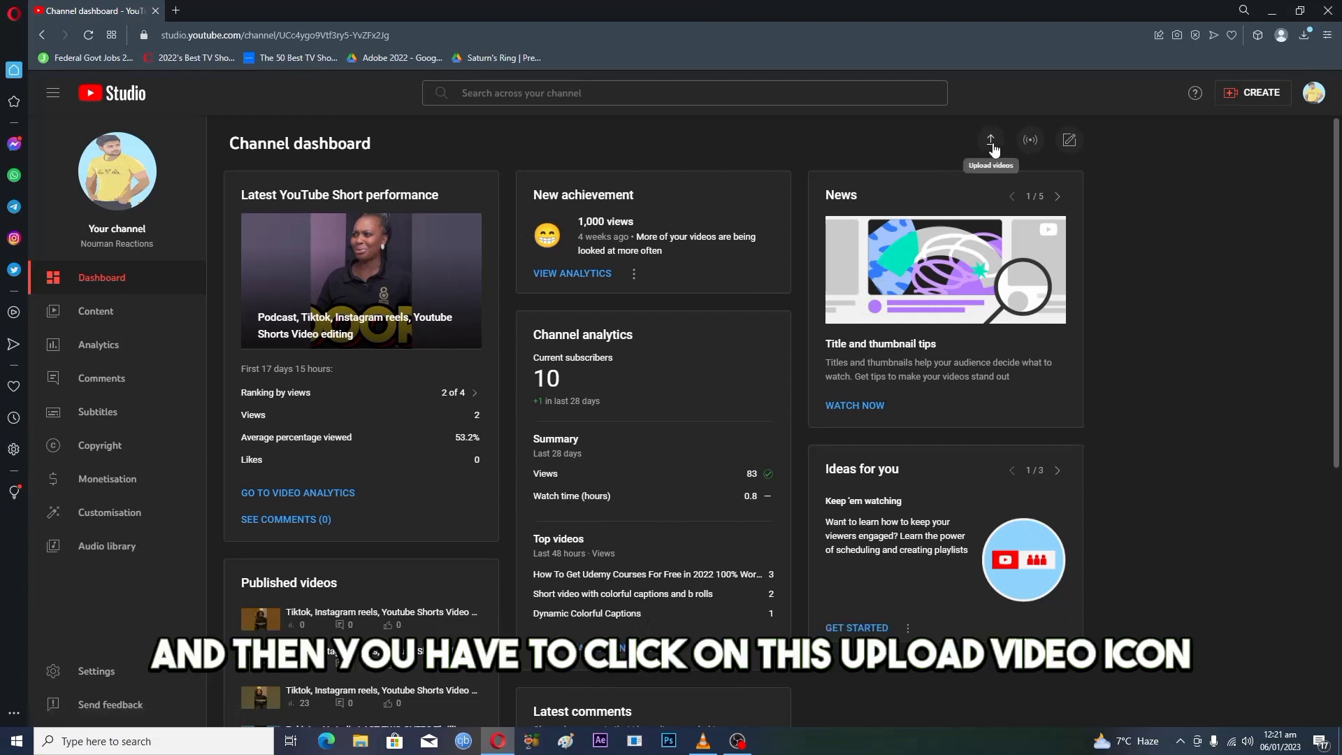
Step: Start a new video upload from the YouTube Studio channel dashboard
click(990, 140)
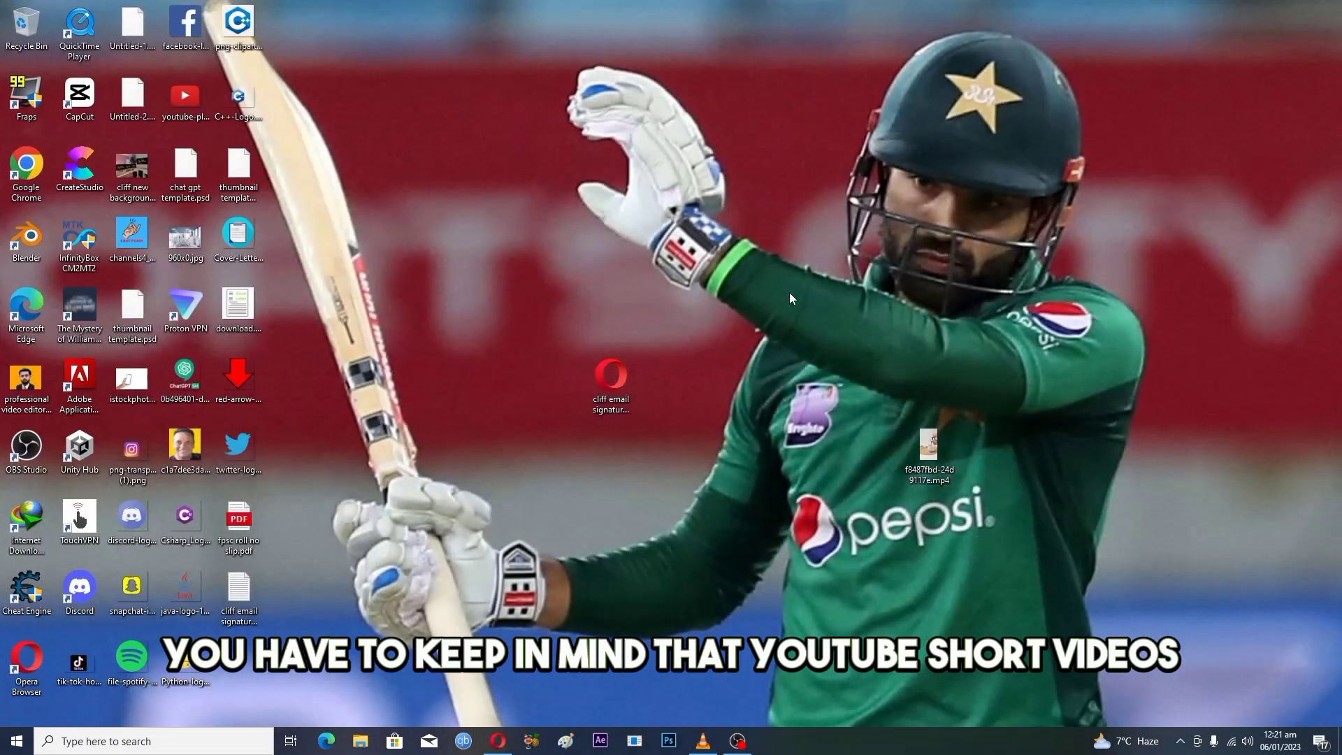
right_click(932, 444)
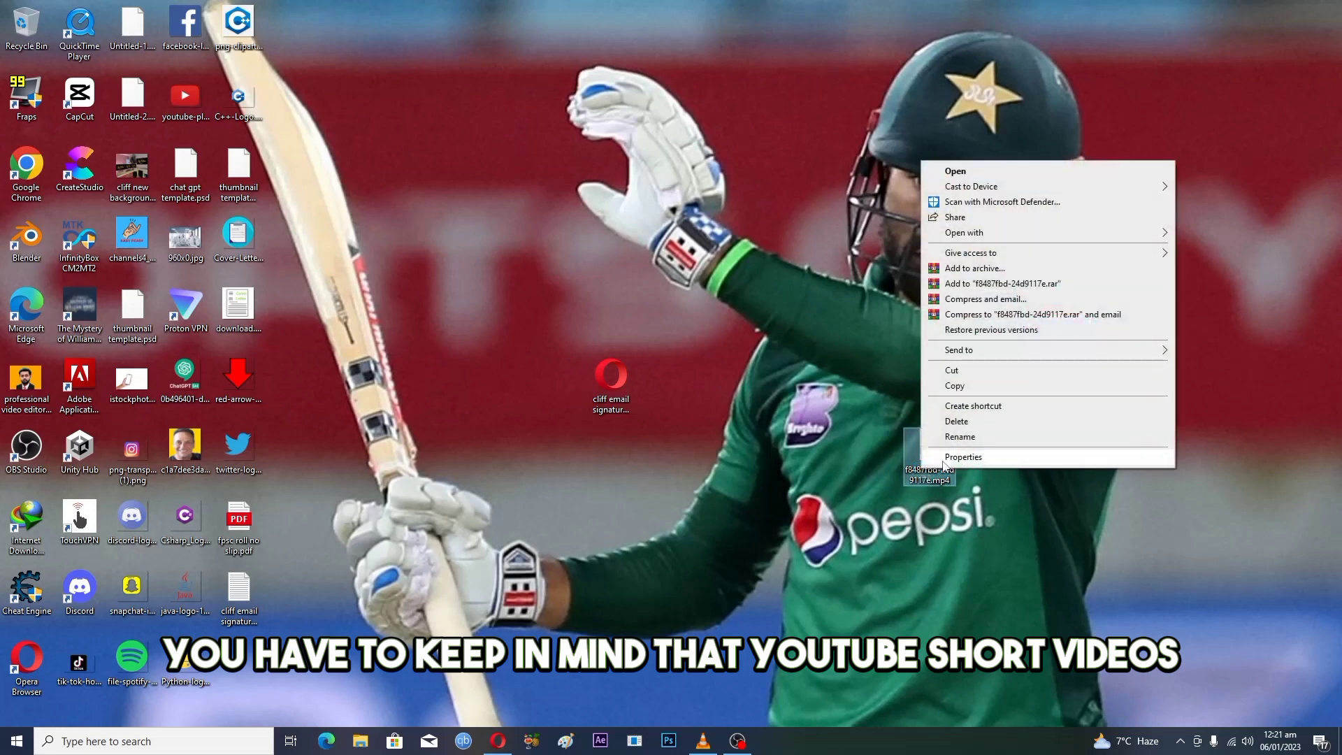
click(963, 457)
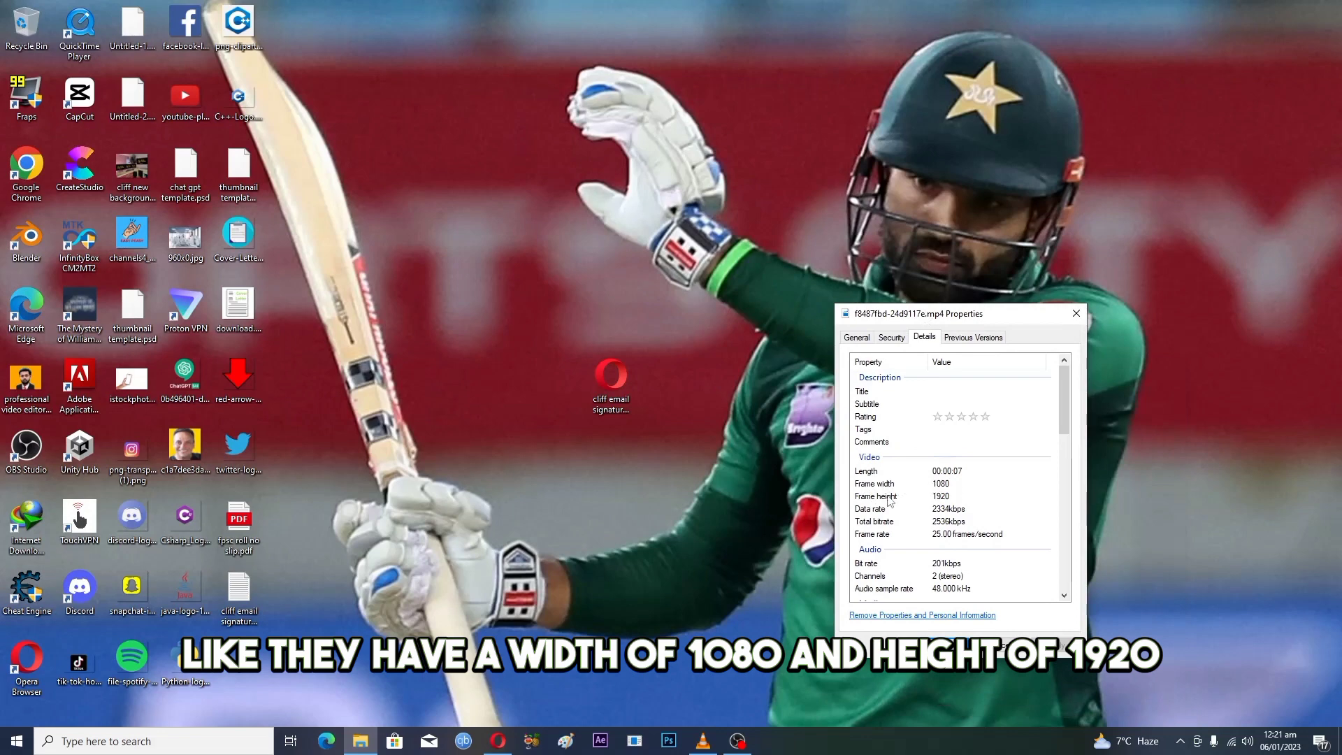
mouse_move(941, 509)
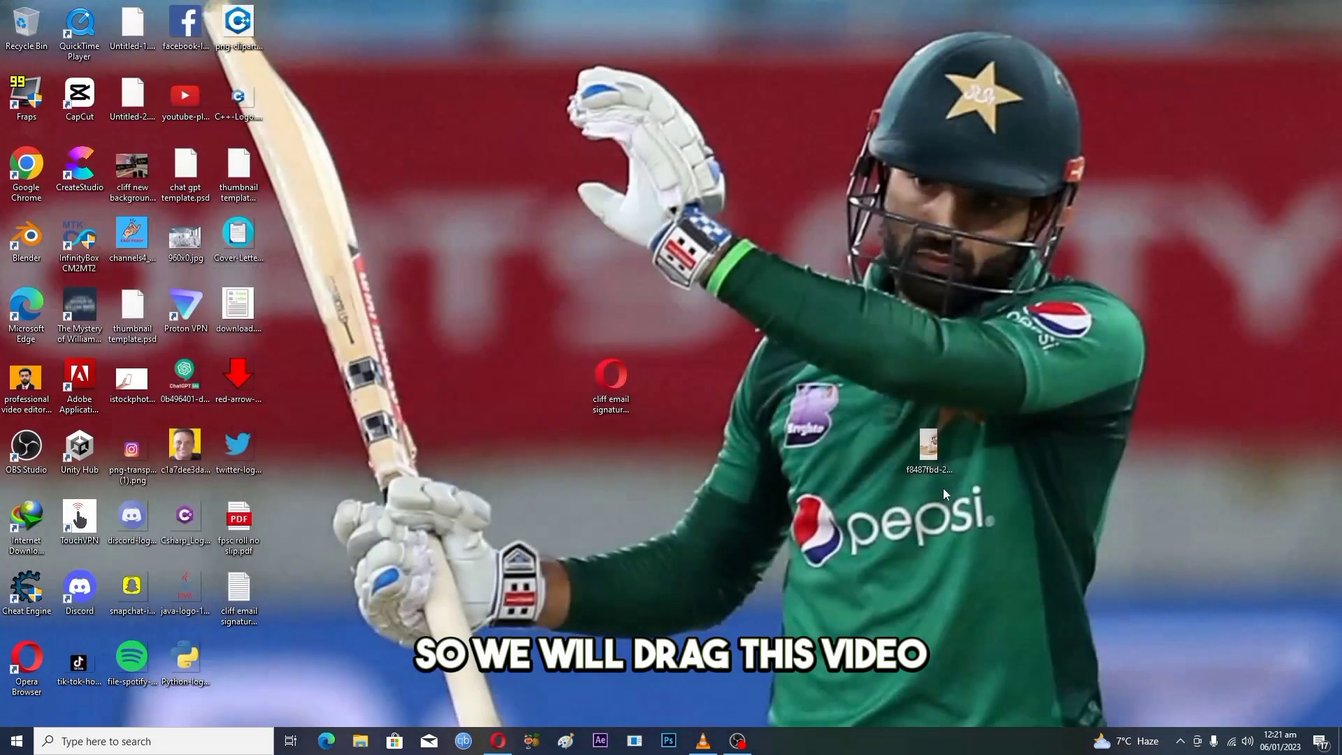
mouse_move(487, 746)
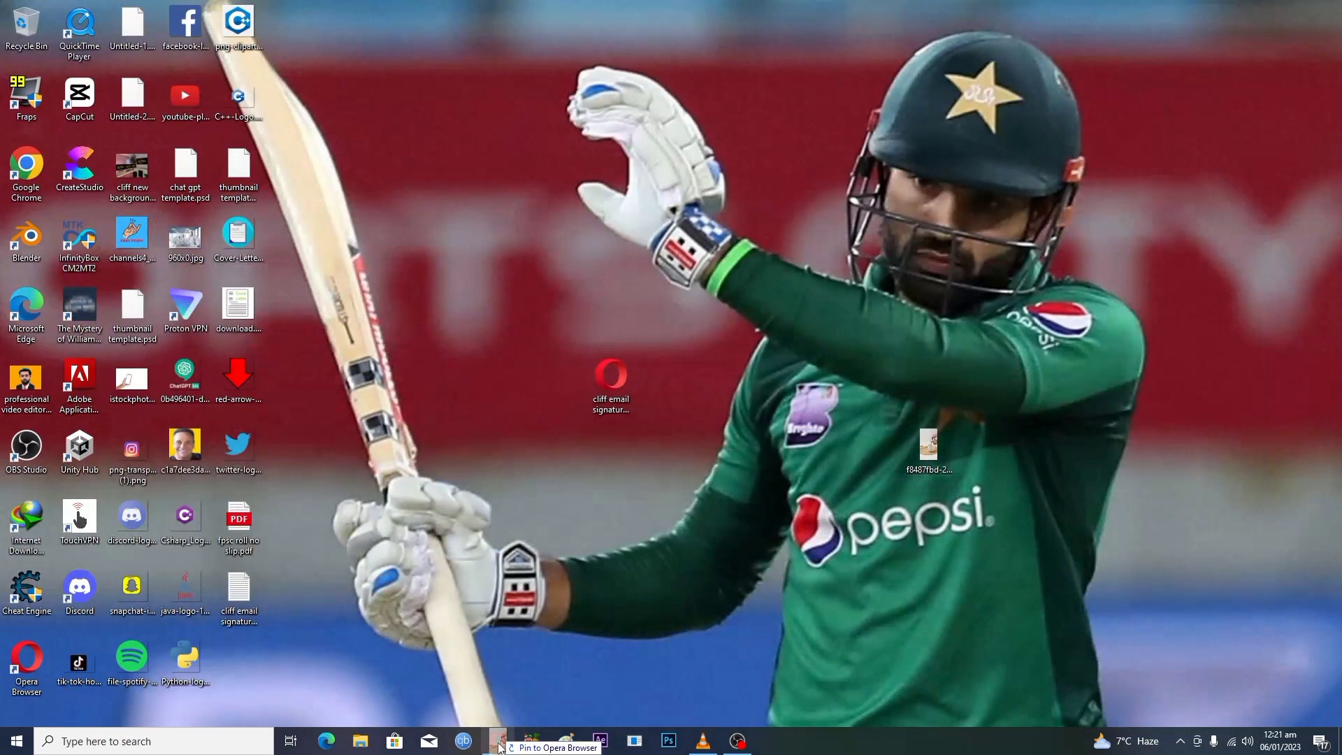
Step: Return to Opera and drop the vertical video file into the Upload videos dialog
click(500, 741)
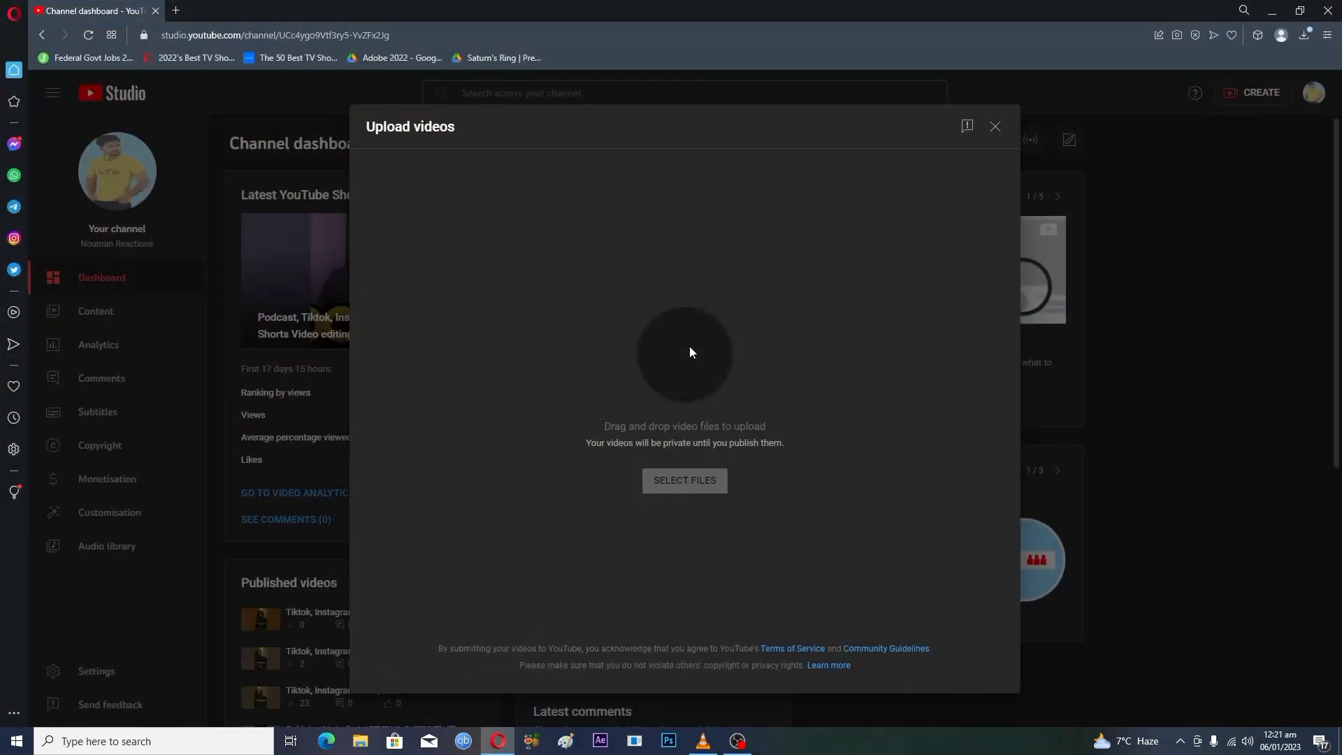
click(684, 481)
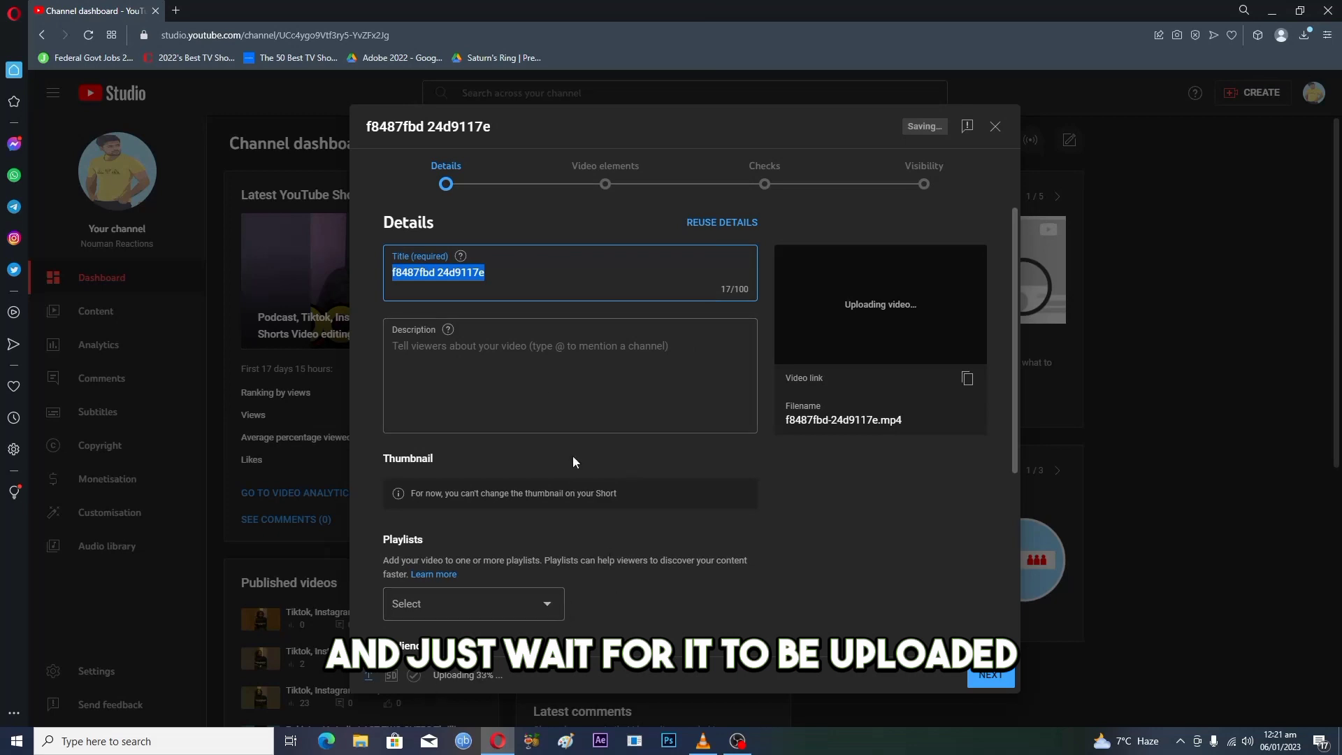
Step: Enter the title 'how to make a video' and description 'how to make a good video'
text(how to make a vide)
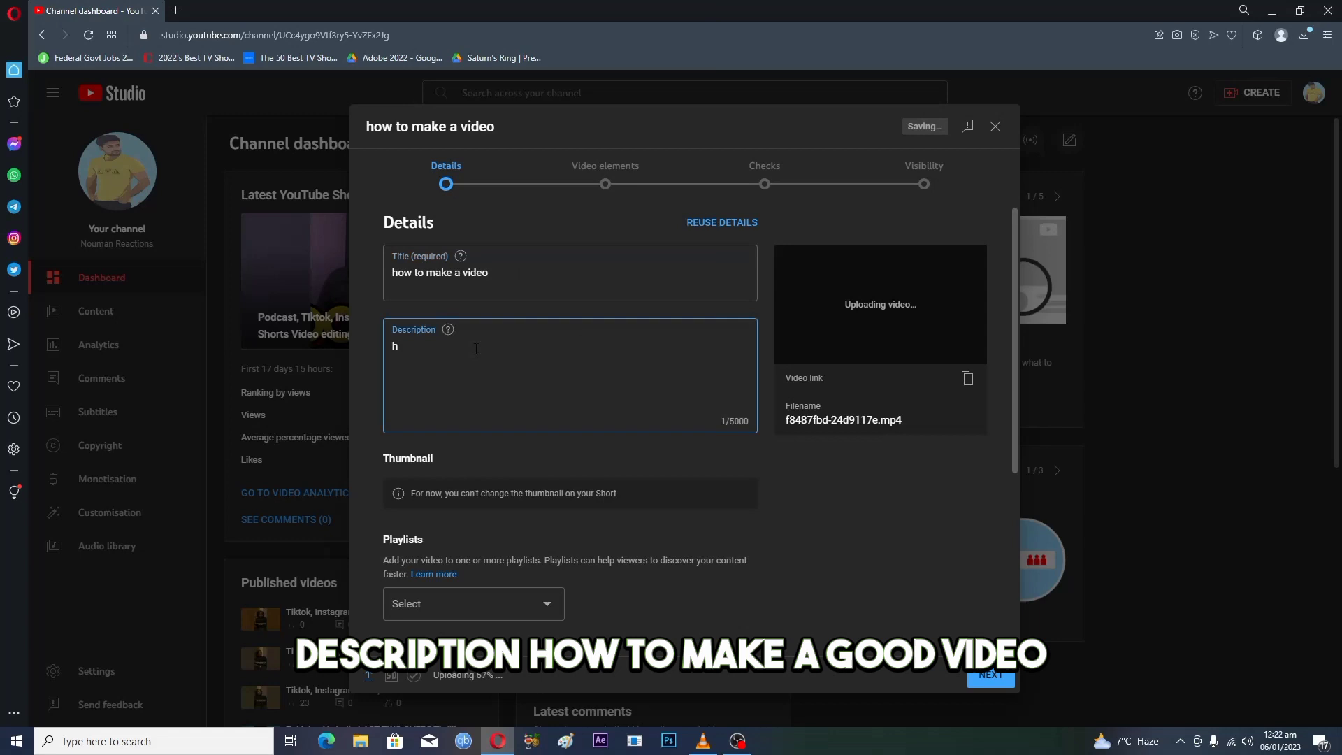
text(ow to make)
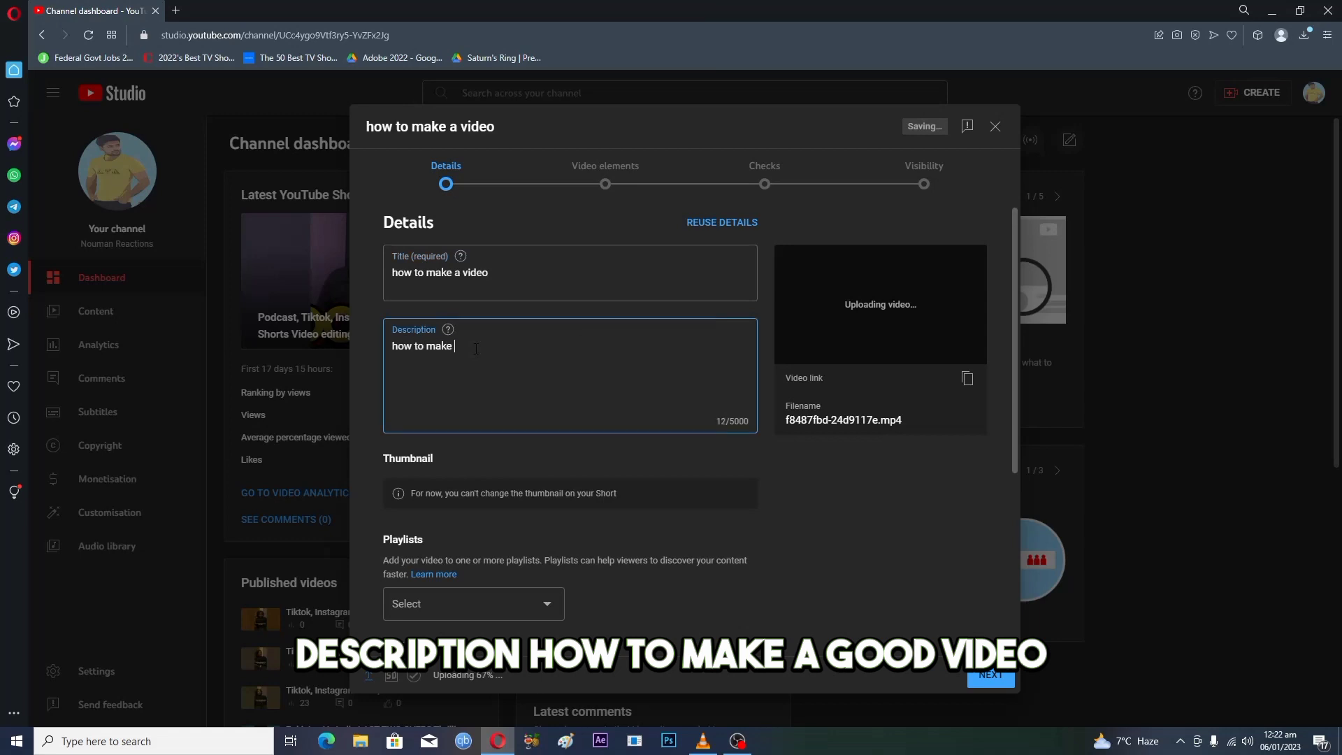
text(a good vi)
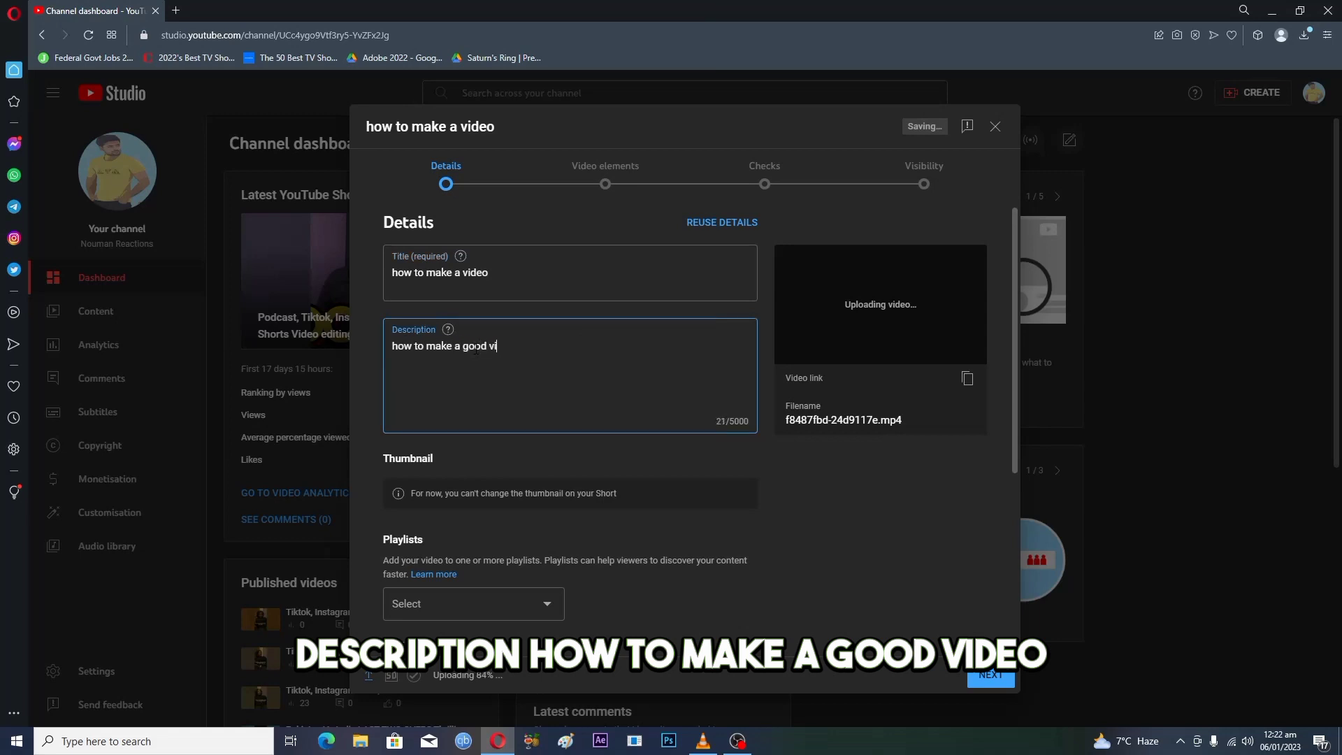
scroll(down, 3)
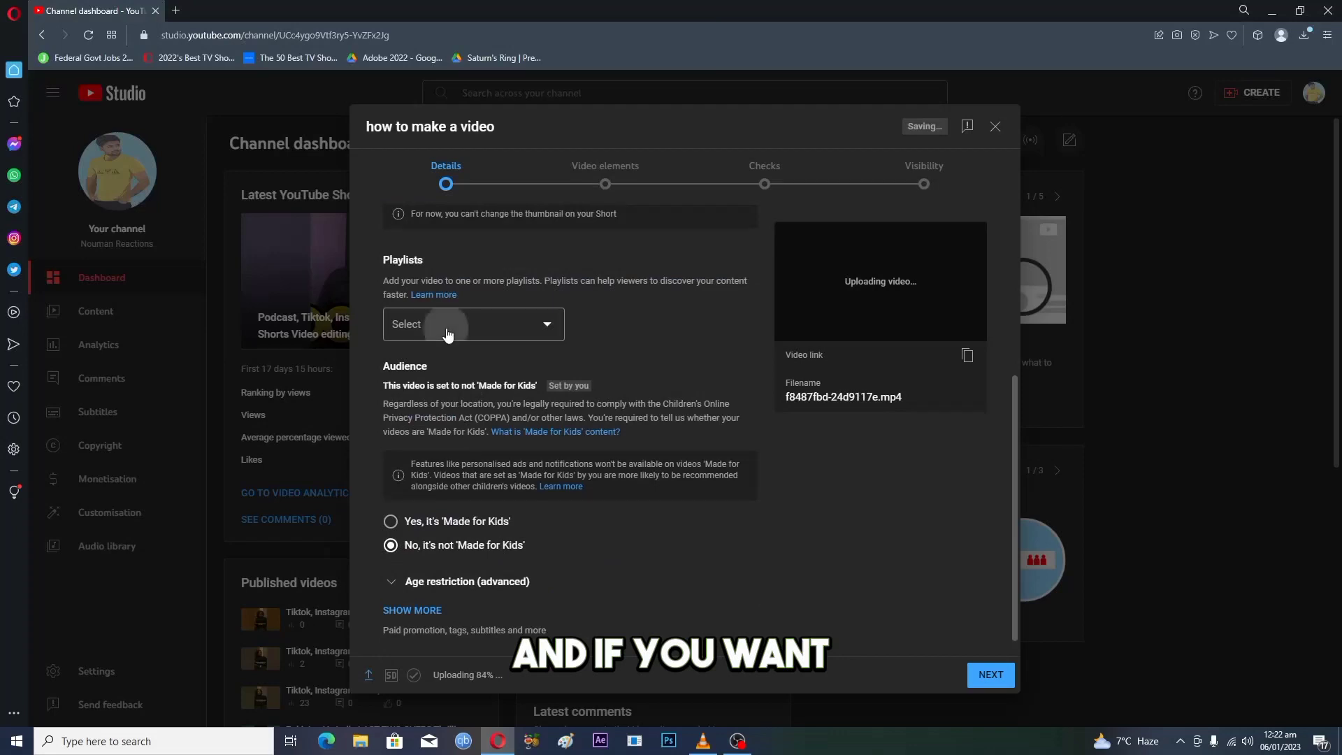
Step: Add the video to the 'How To Video' playlist and enter 'how to make' as tags
click(447, 324)
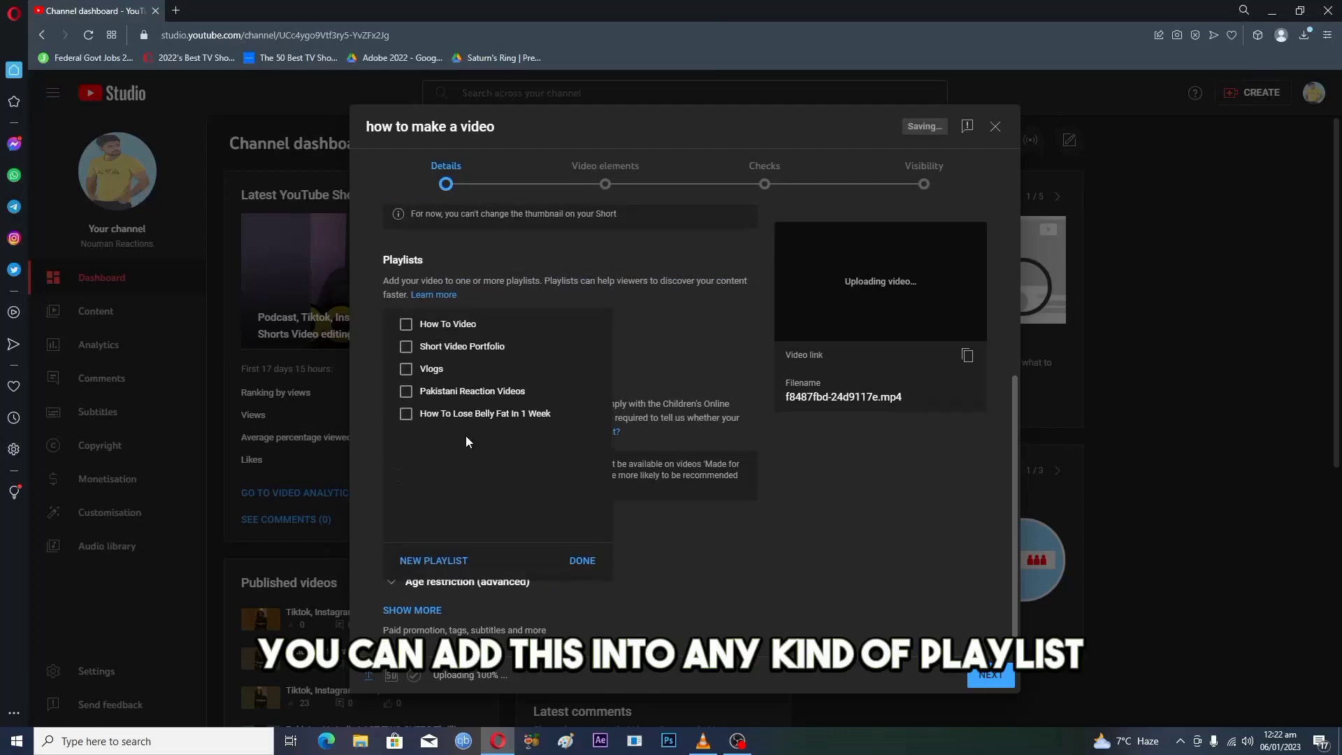
click(583, 560)
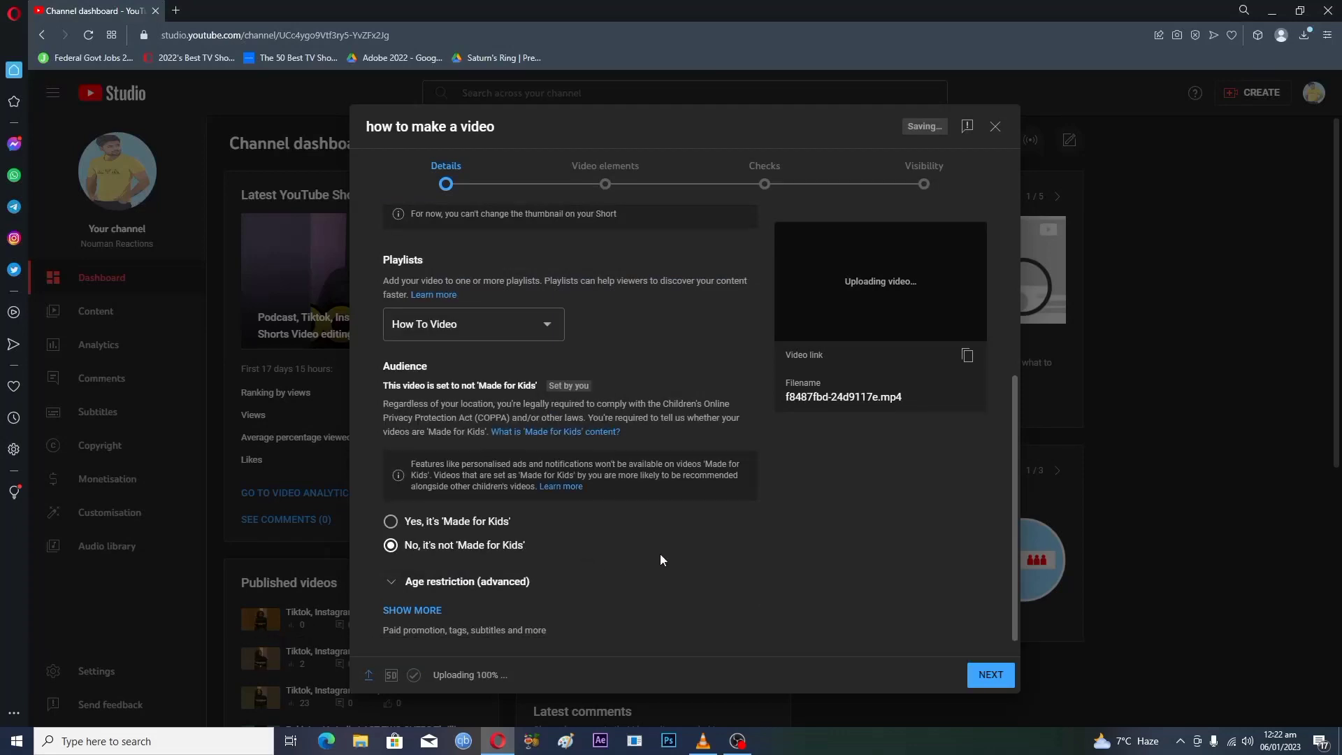
click(411, 609)
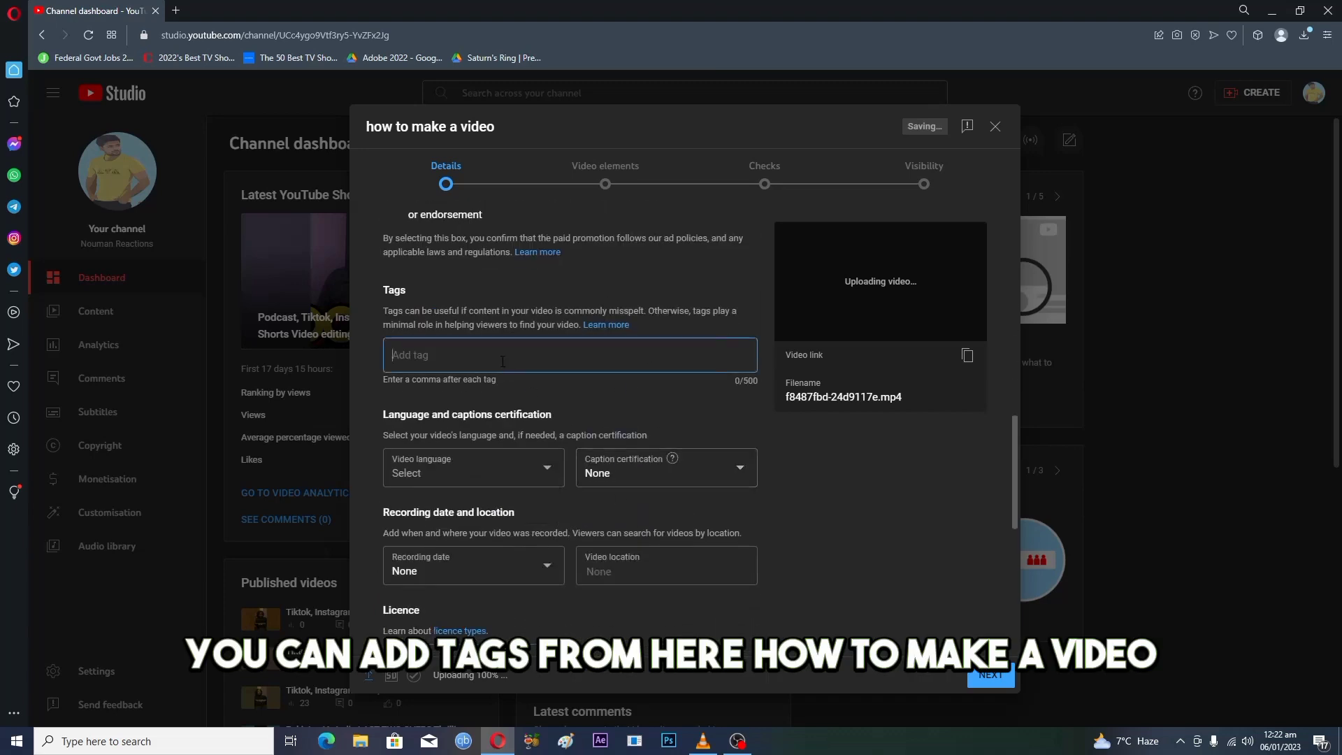
text(how to make)
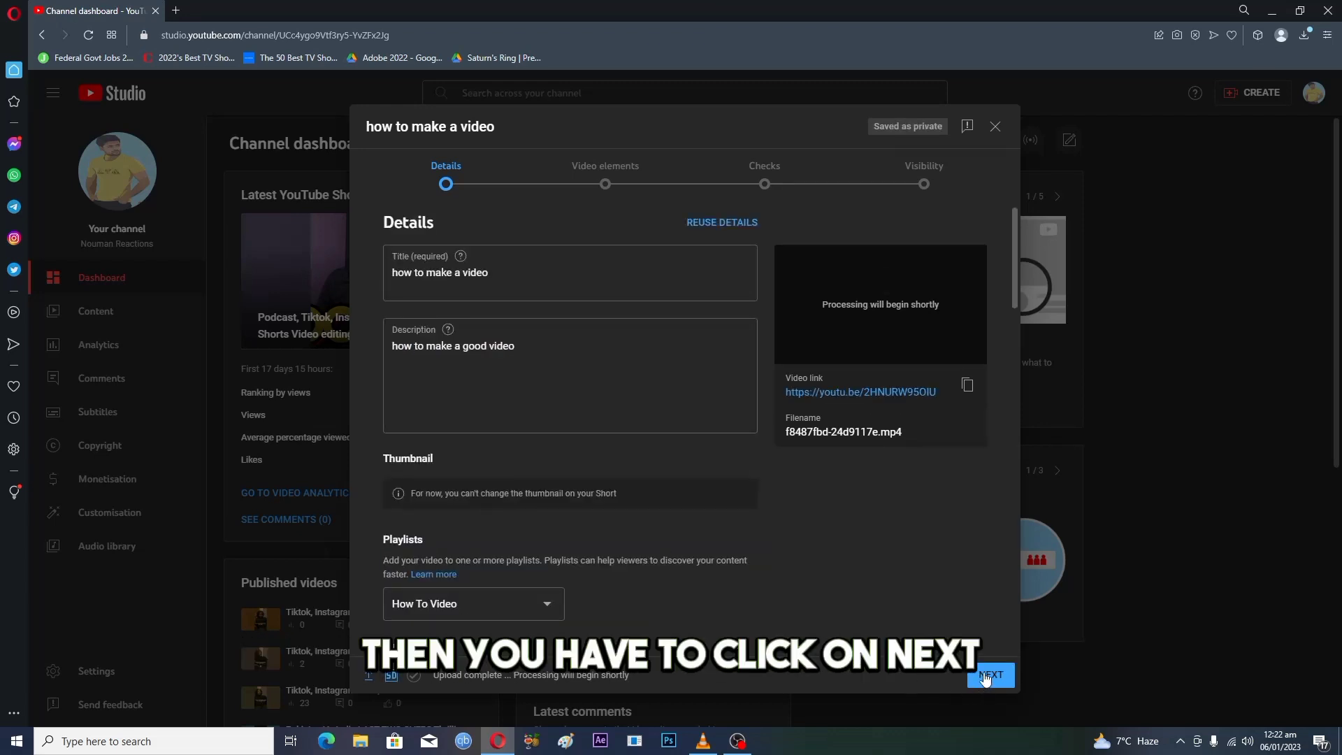
Step: Advance the upload past Details and open the desktop video file to show it's vertical
click(992, 675)
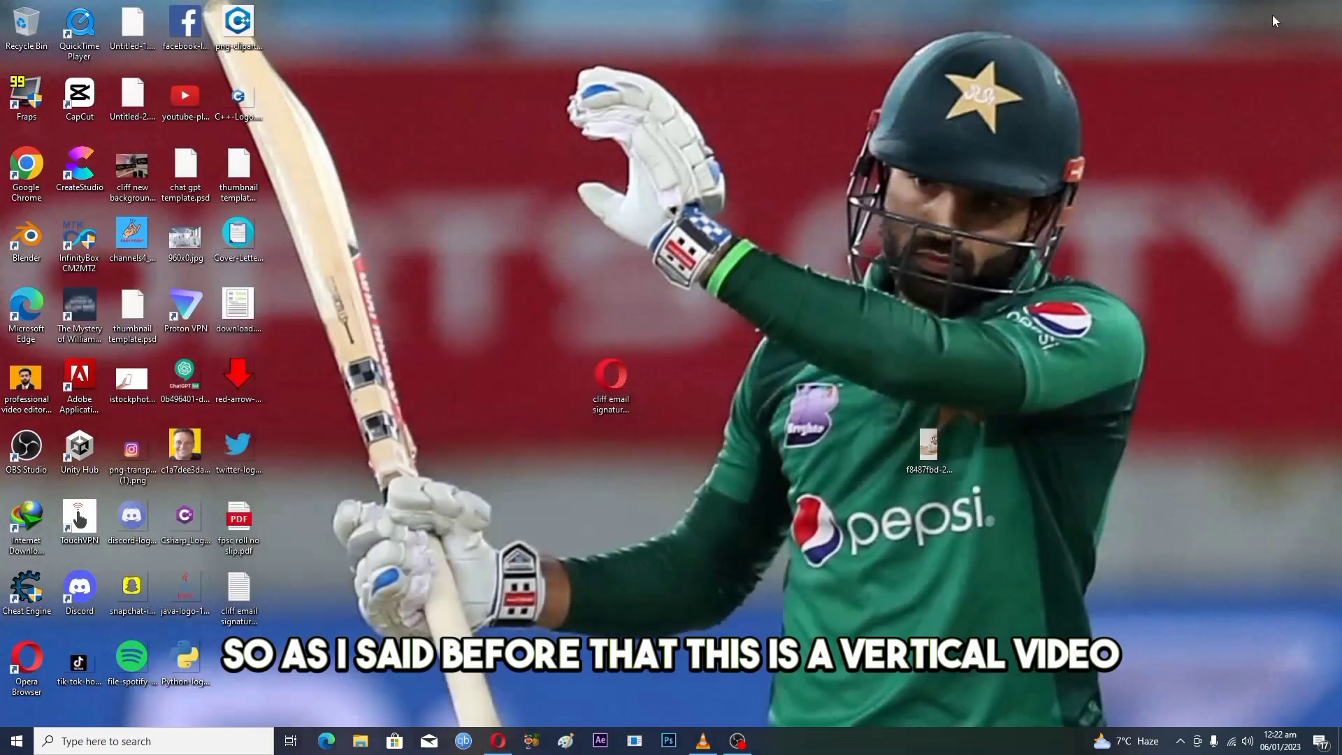
double_click(929, 448)
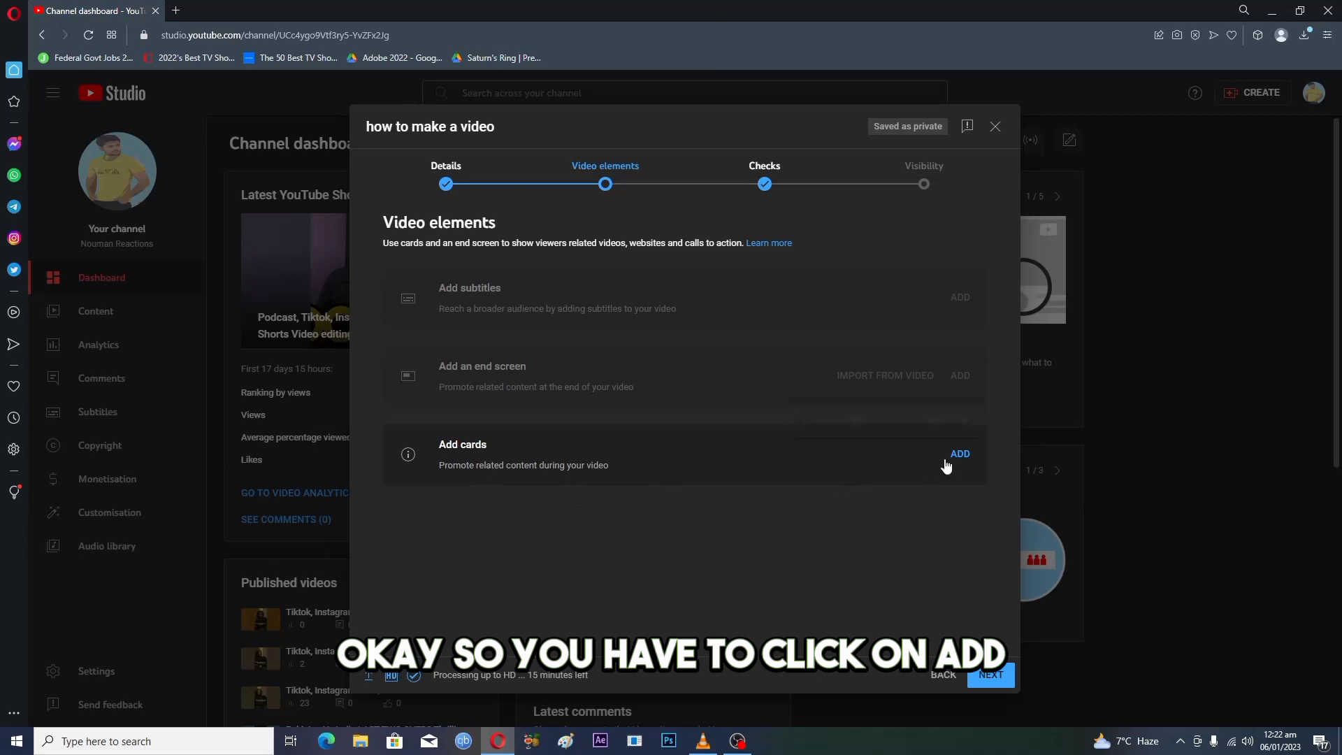
Step: Add and save a video card, then continue to the Checks step
click(960, 453)
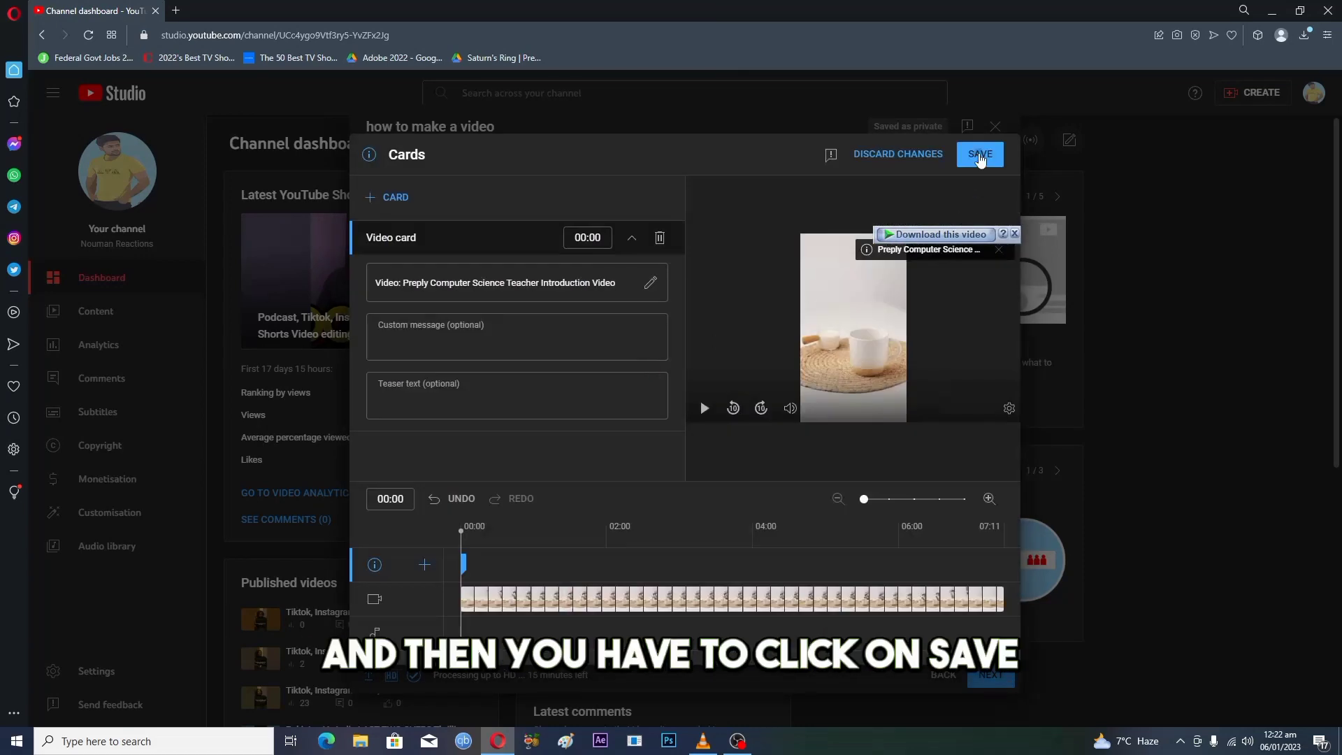
click(980, 154)
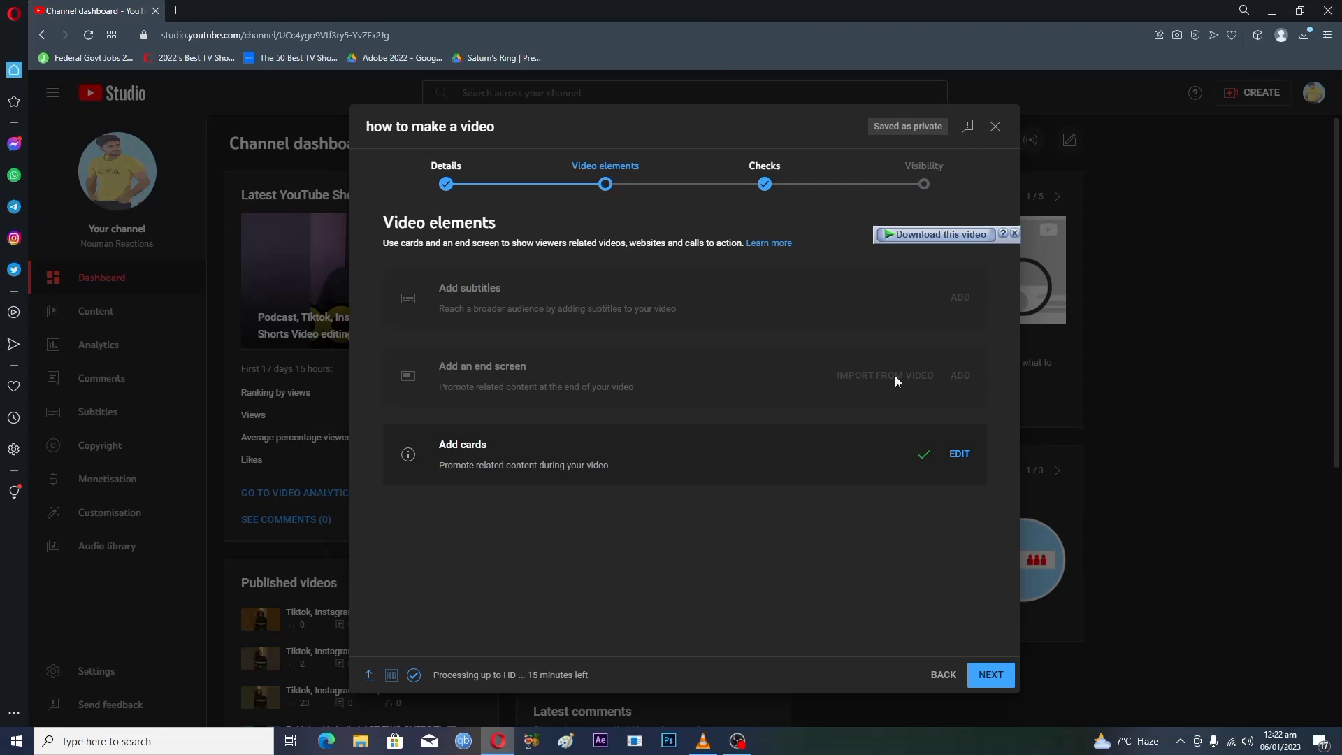
click(991, 675)
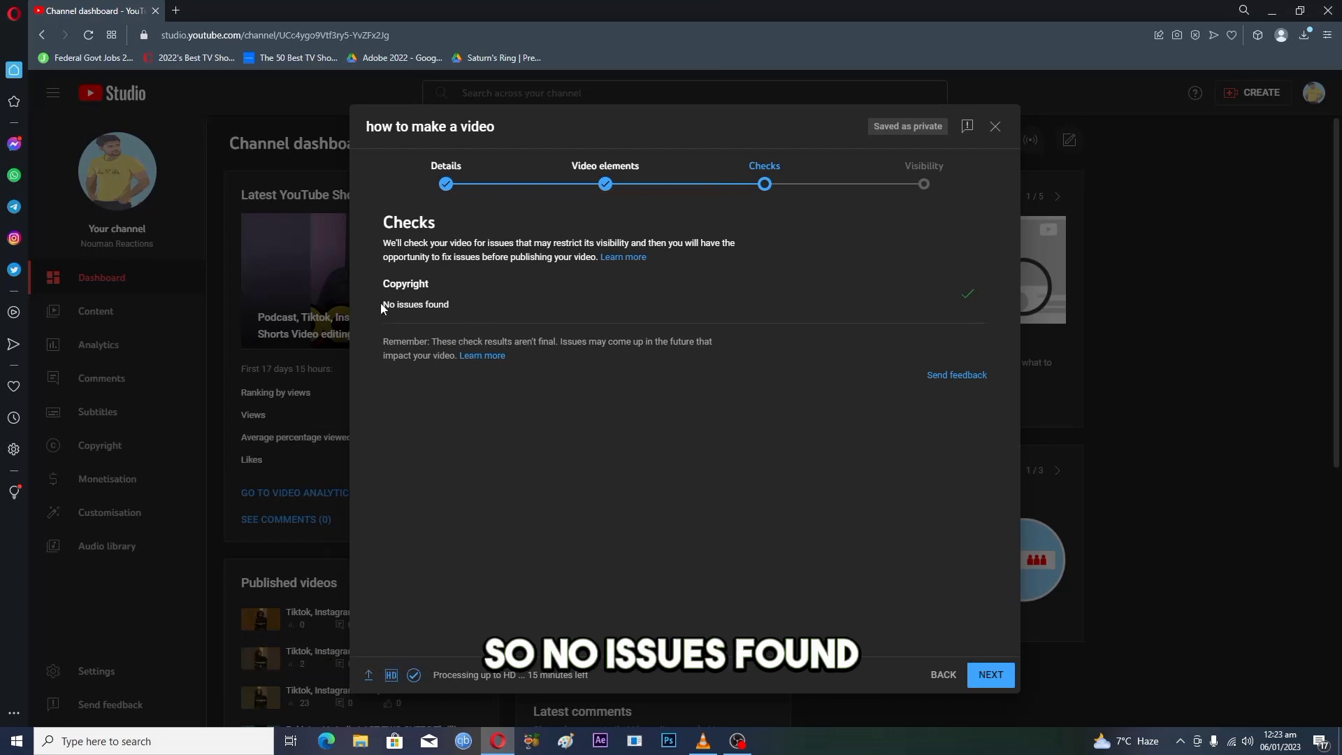
Step: Set the upload's visibility to Public and publish it
click(991, 675)
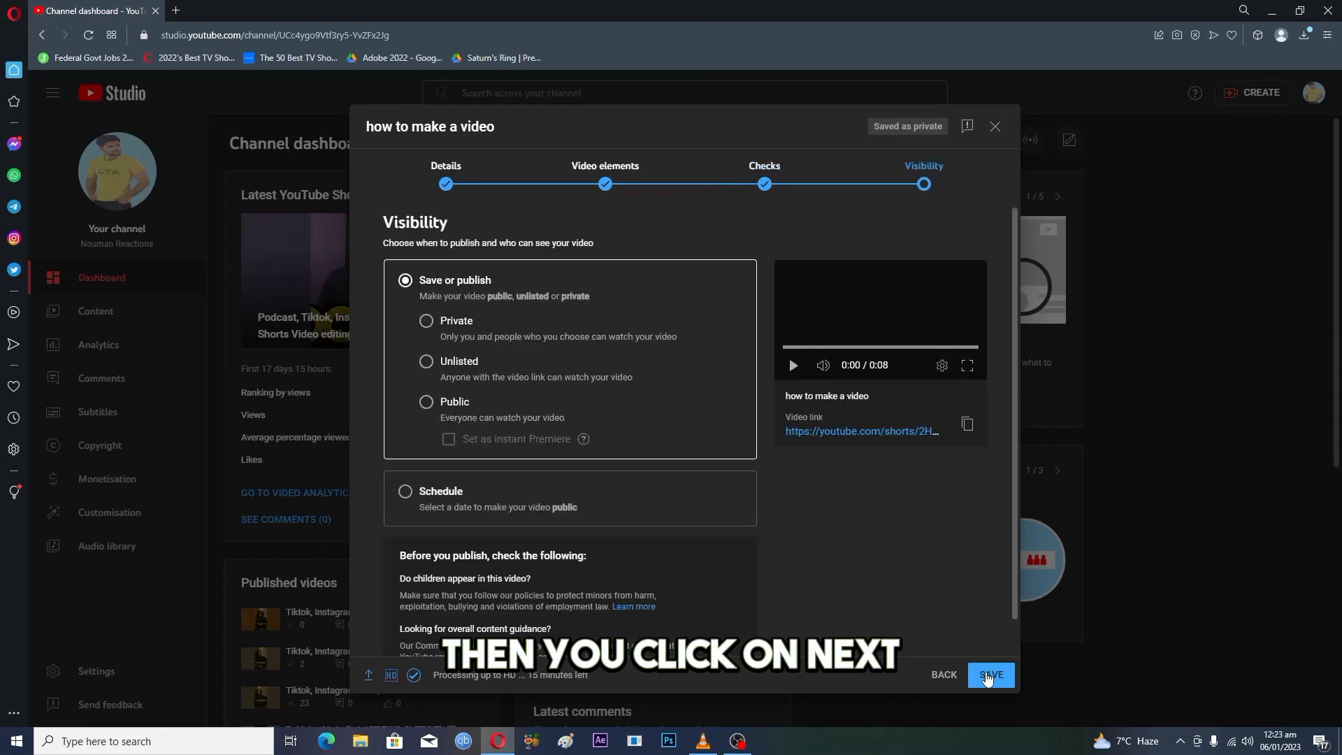
click(426, 402)
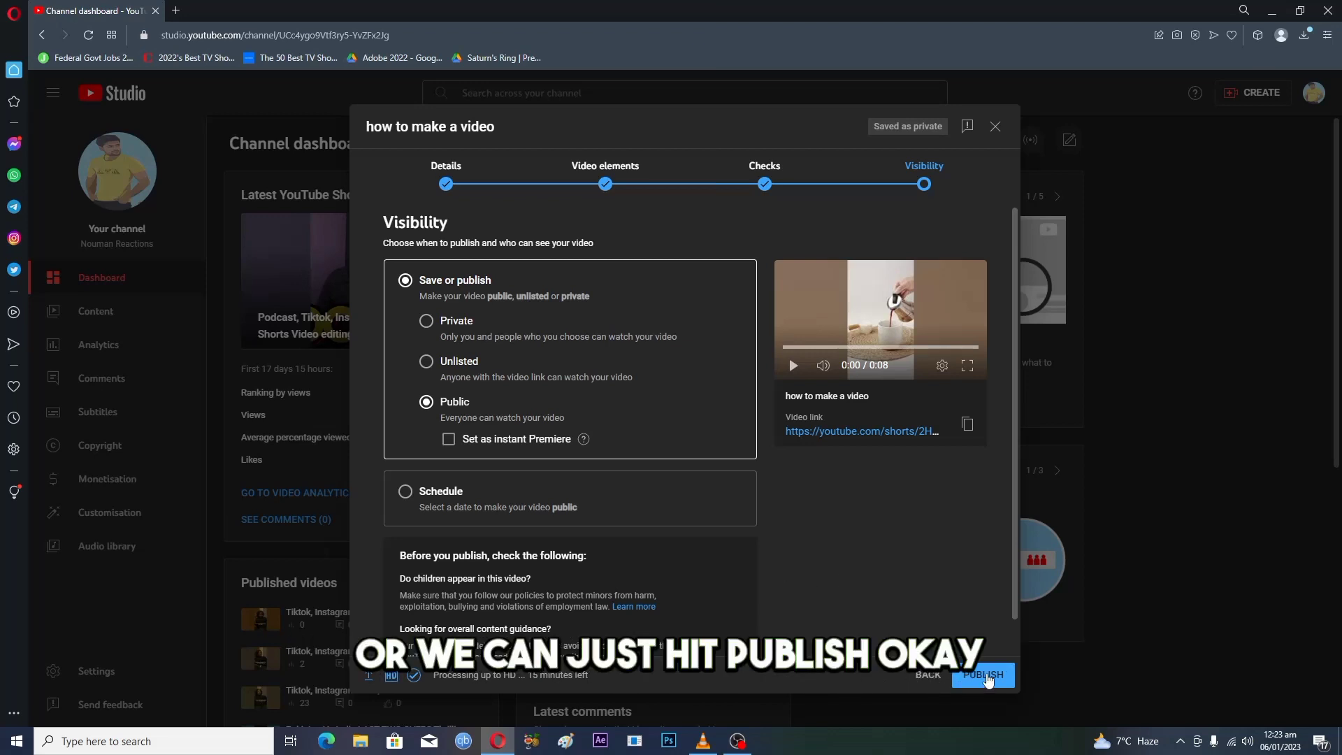
click(983, 674)
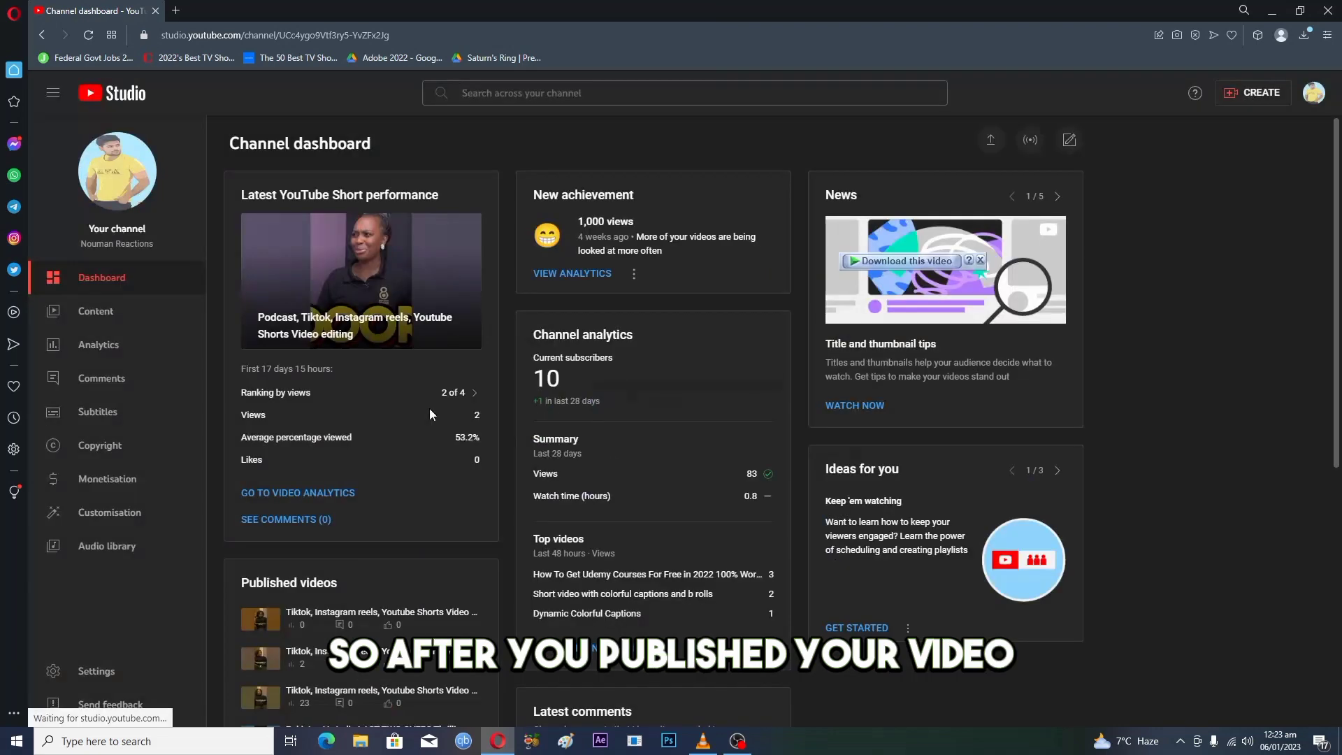
Step: View Content, then go to Your channel and highlight the Shorts section heading
click(96, 311)
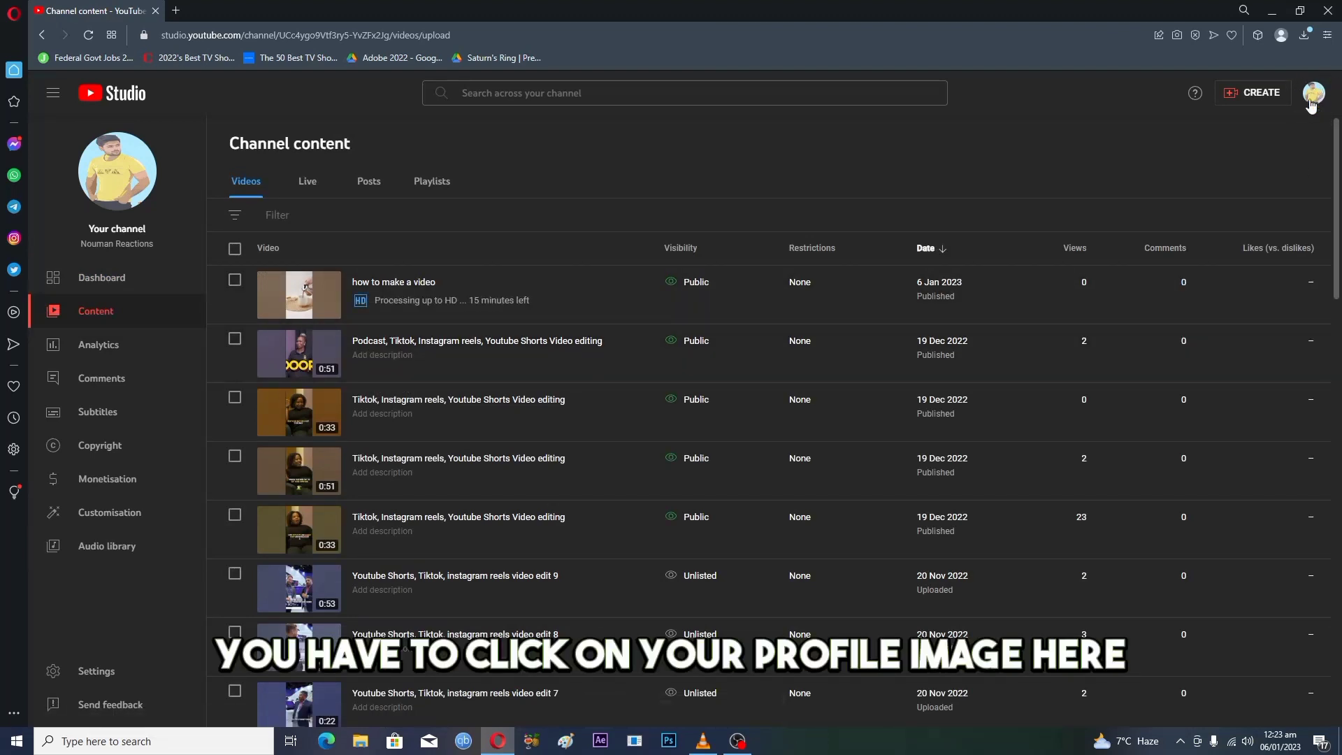
click(1313, 92)
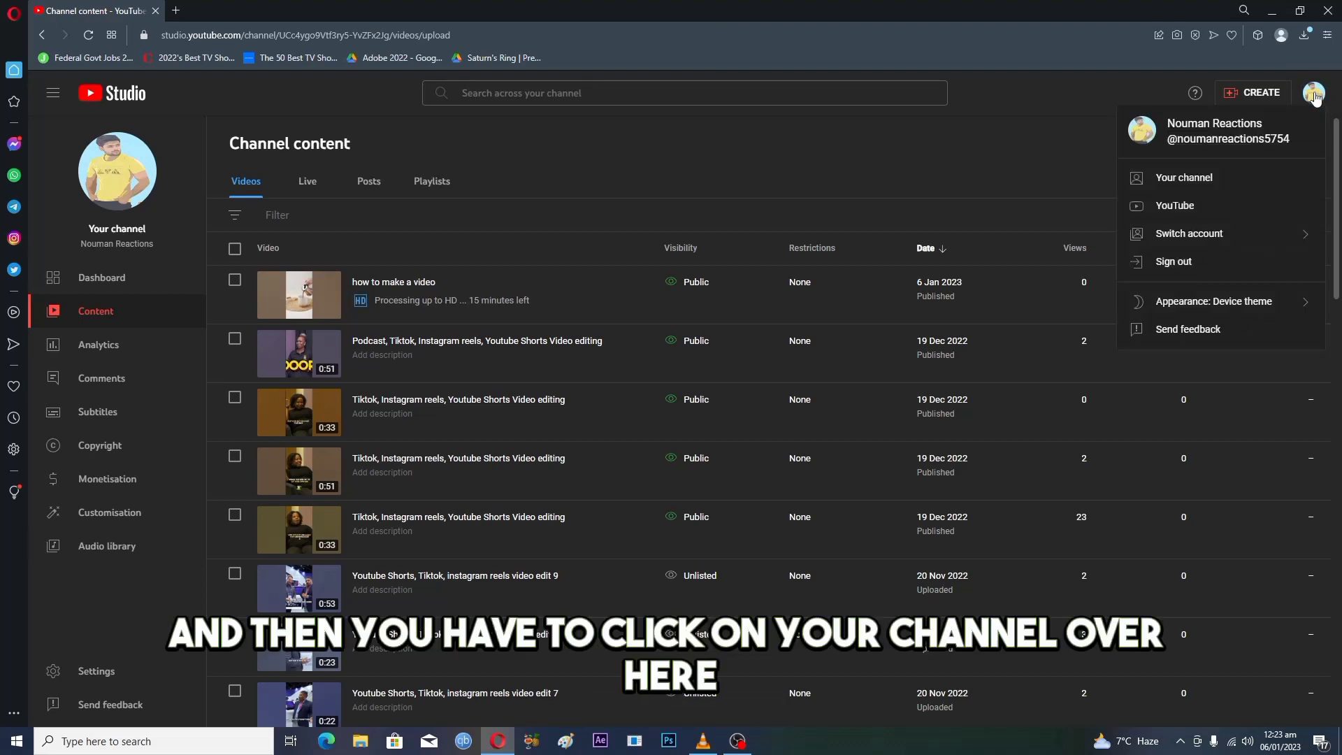
mouse_move(1194, 182)
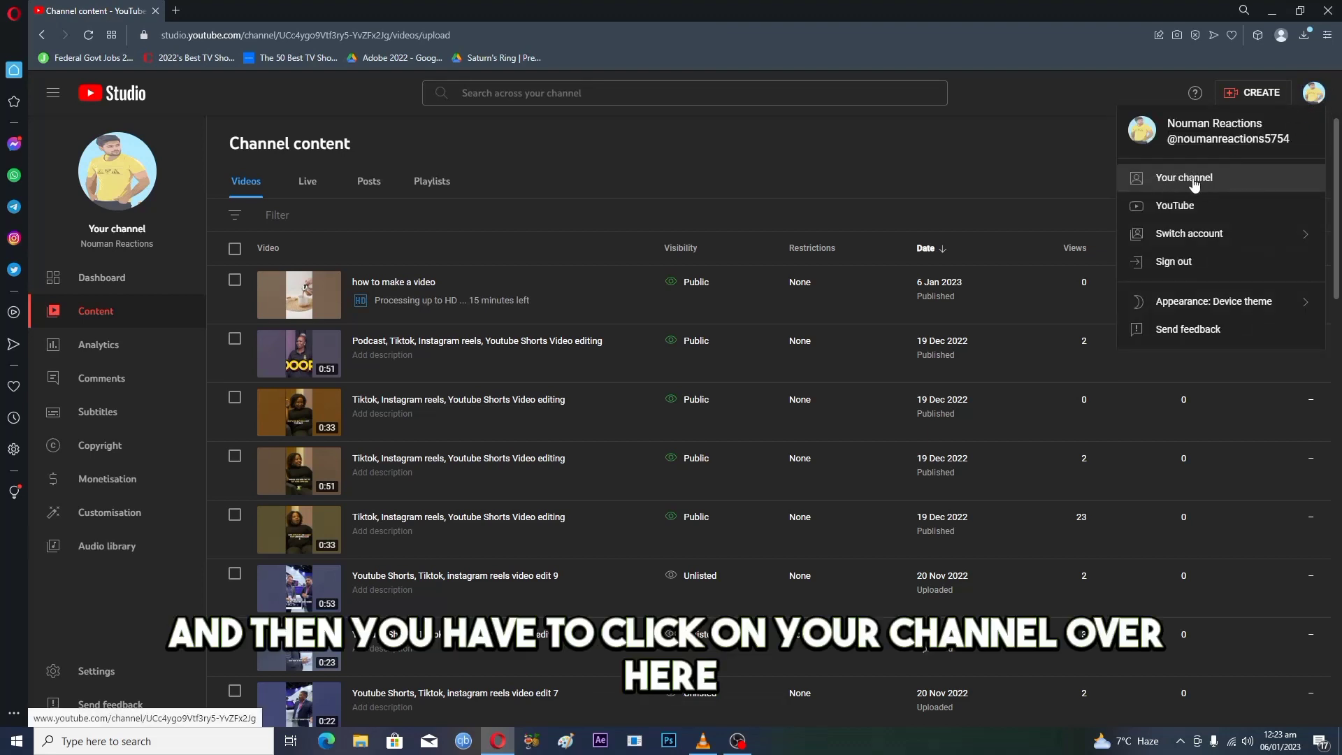
click(1183, 178)
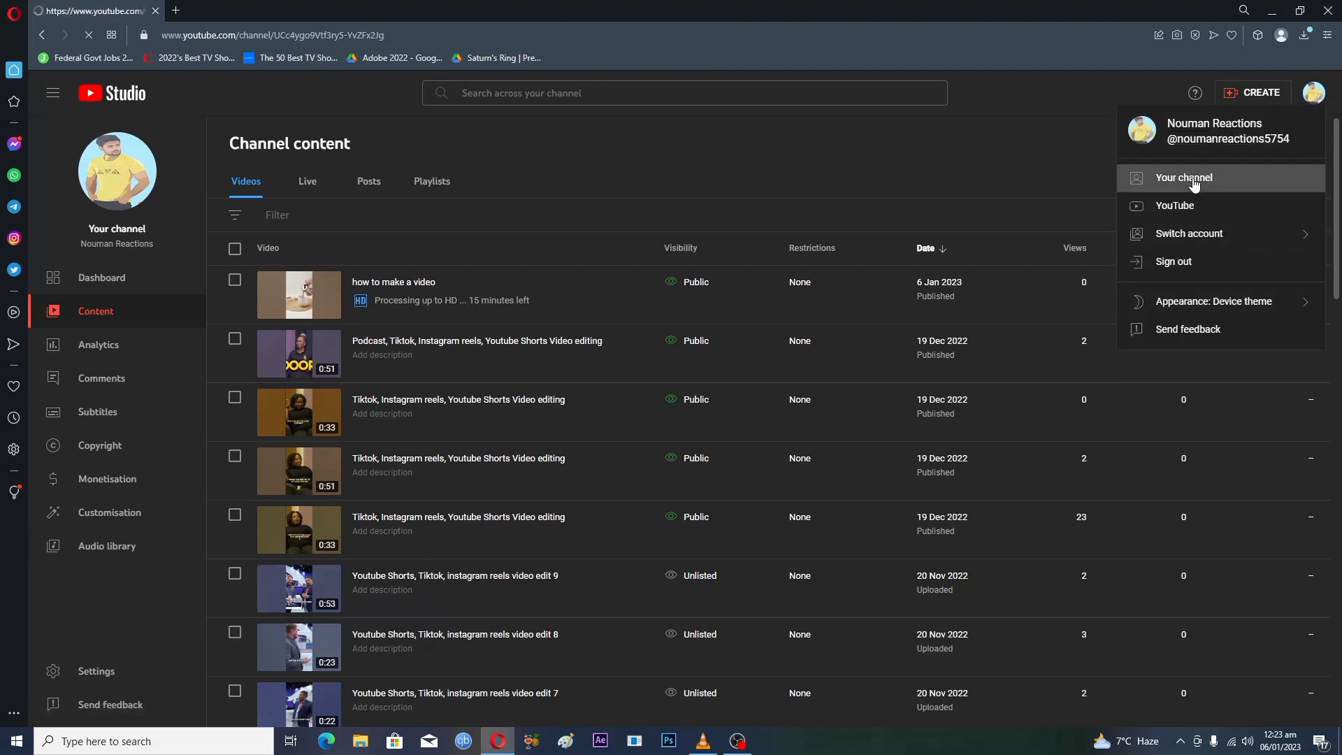
click(1183, 178)
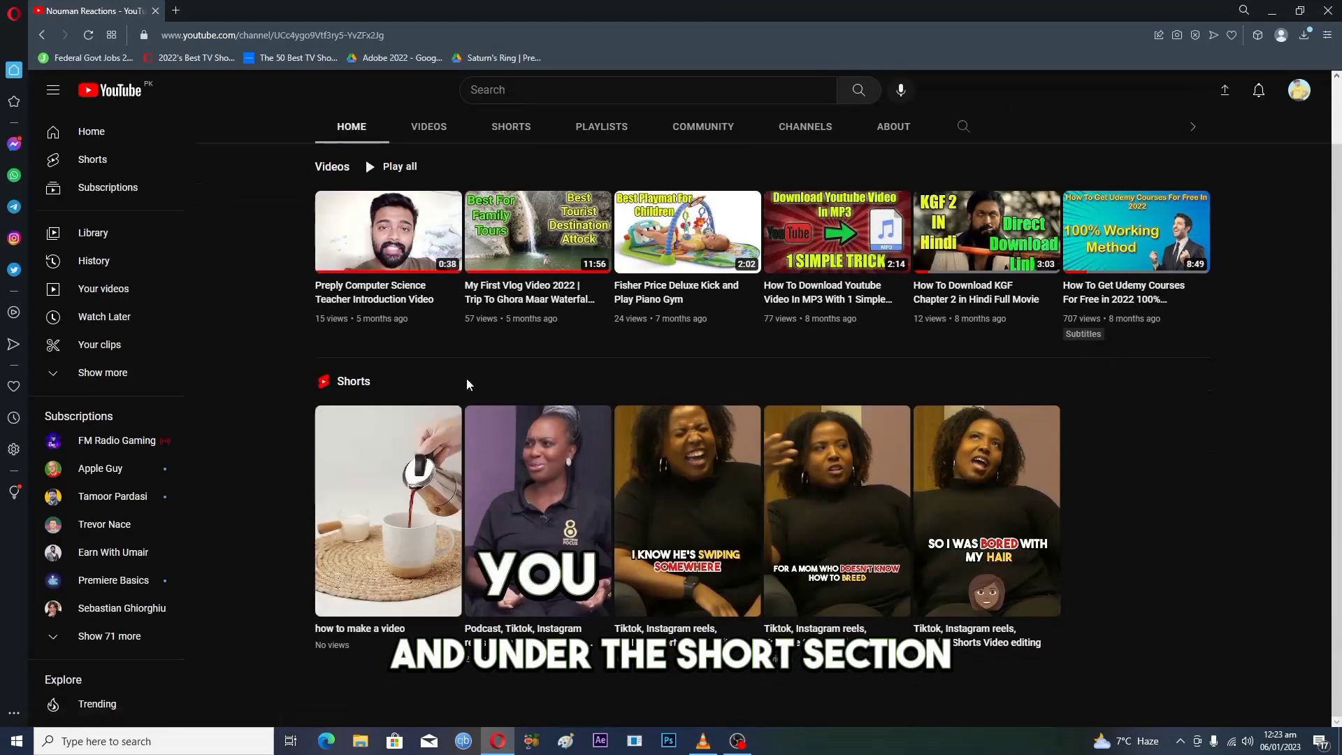
double_click(353, 381)
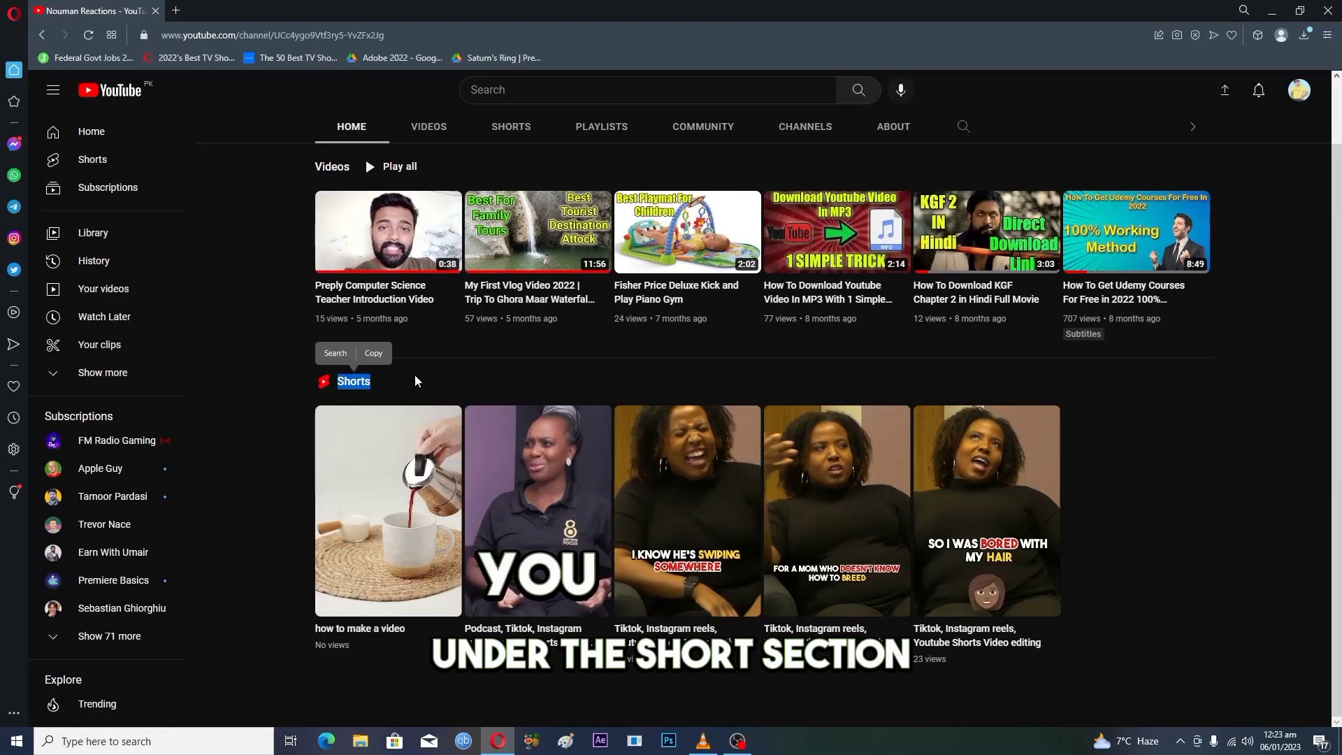